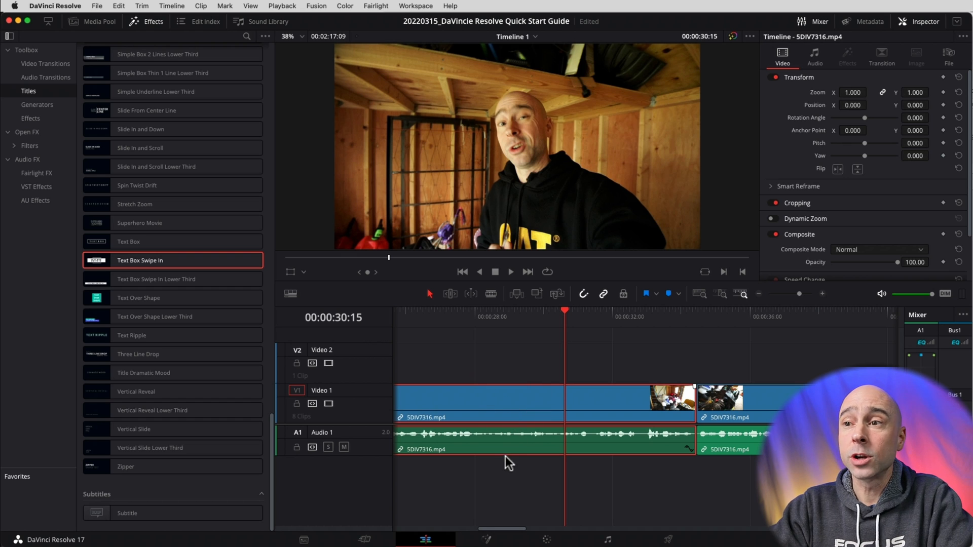
pyautogui.moveTo(497, 454)
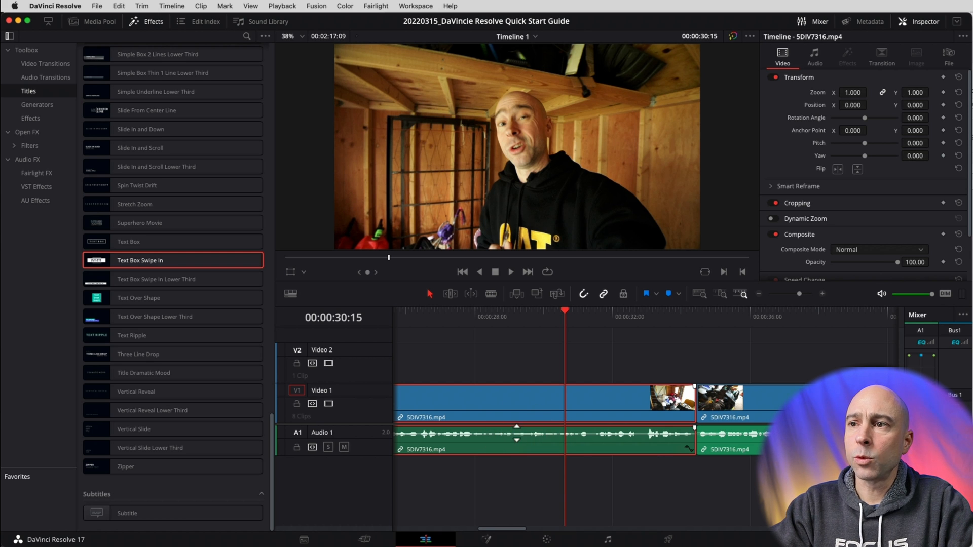
# Step: Normalize the Audio 1 clip to a True Peak -2.0 target and view its Inspector audio settings
pyautogui.rightClick(478, 398)
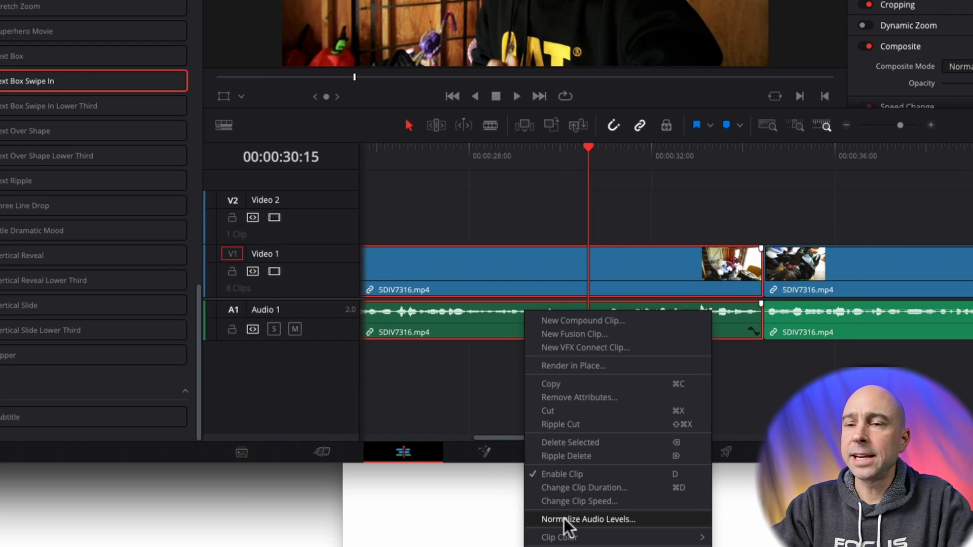
pyautogui.click(587, 520)
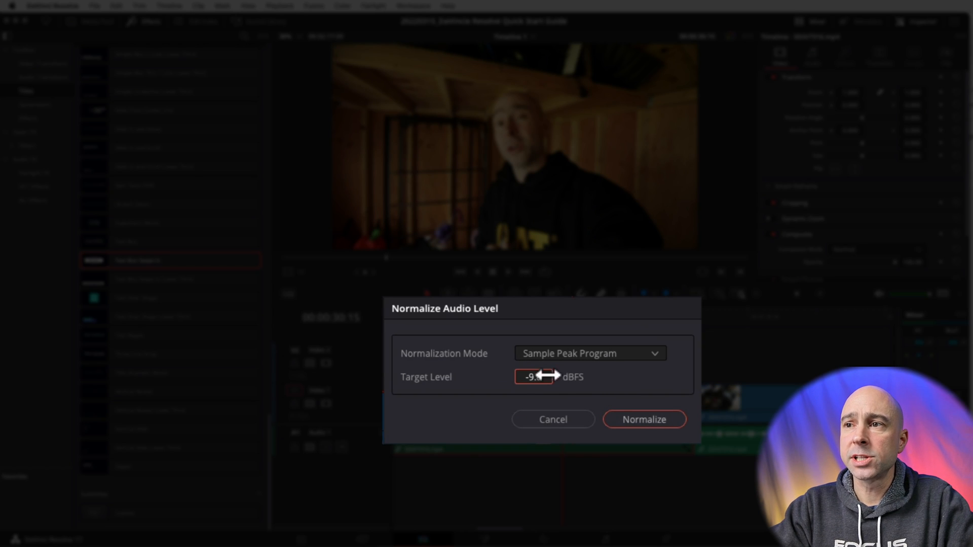
pyautogui.click(590, 353)
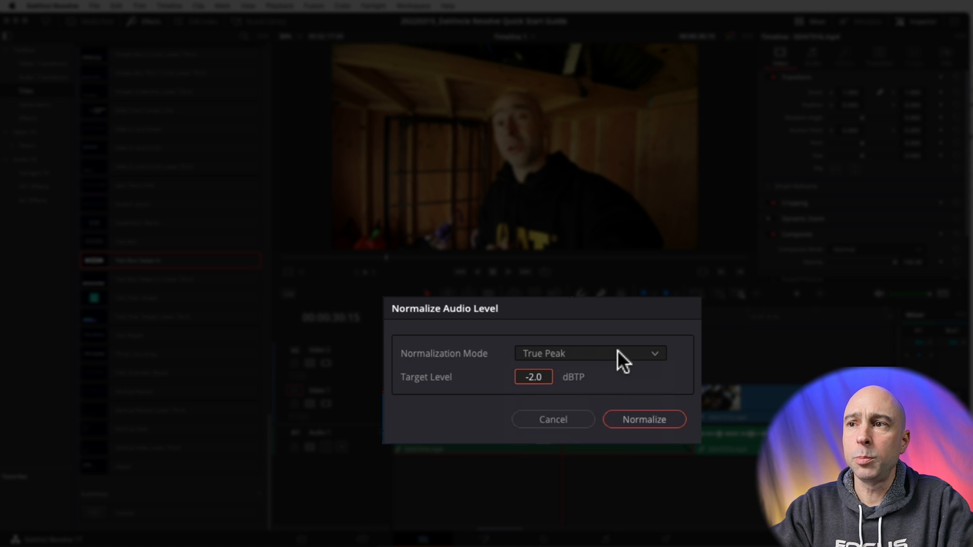
pyautogui.click(588, 354)
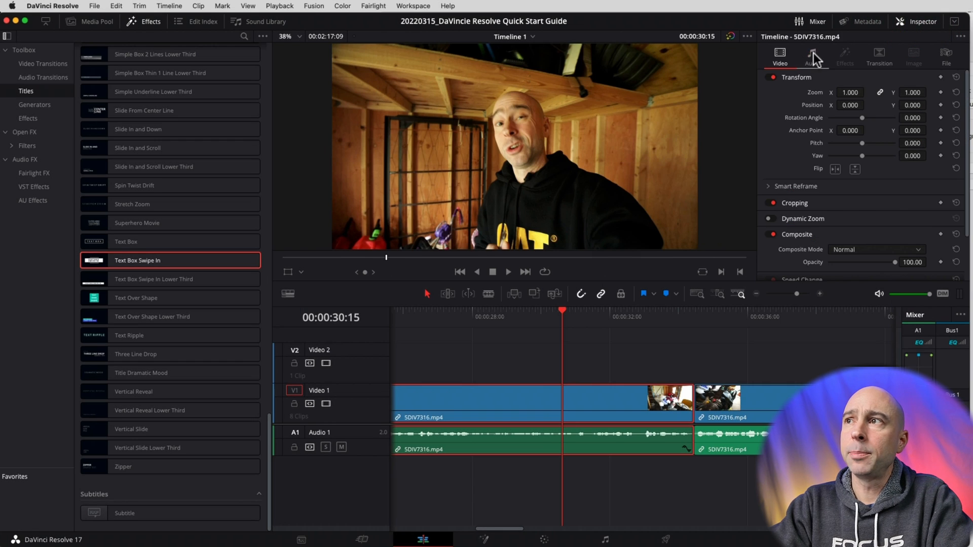
pyautogui.click(812, 57)
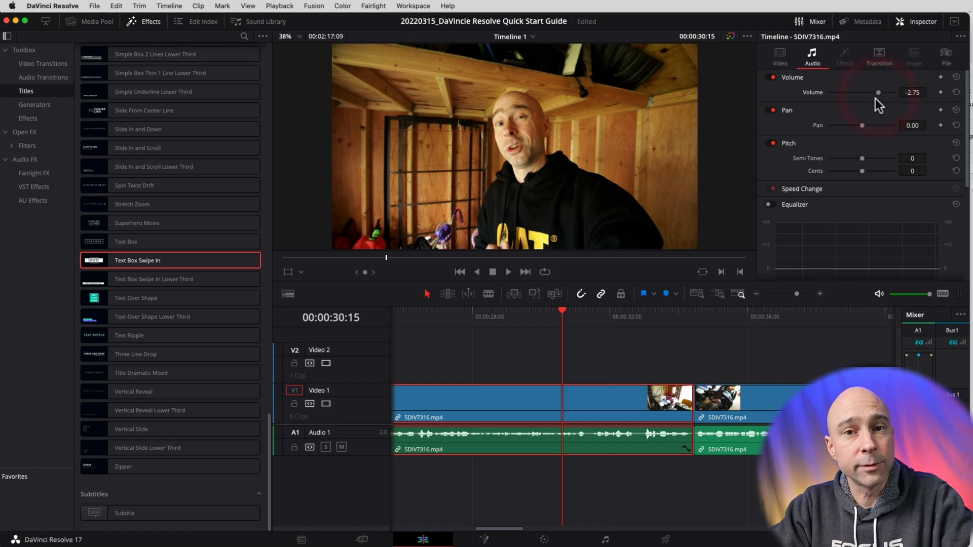
pyautogui.moveTo(327, 403)
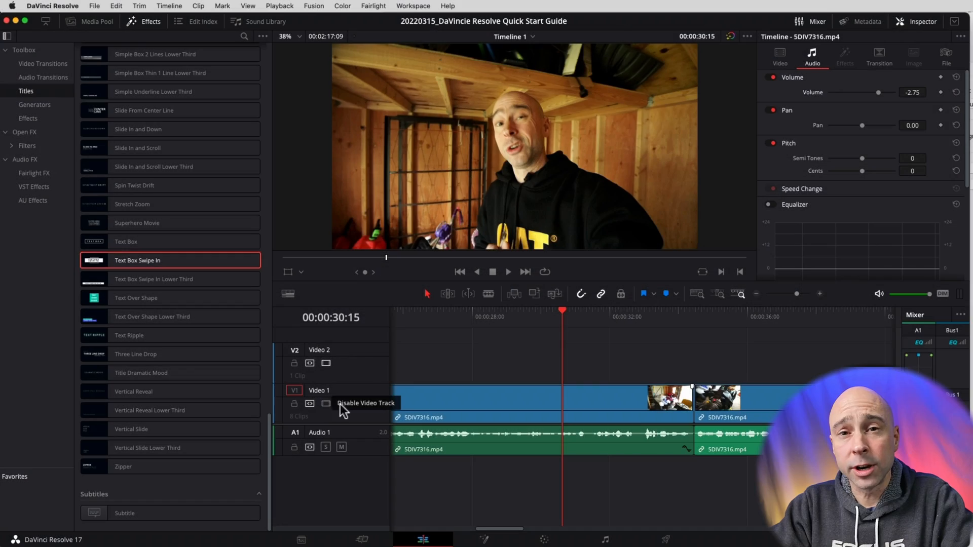
# Step: Pull the Audio 1 mixer fader down to about -17 during playback
pyautogui.click(817, 22)
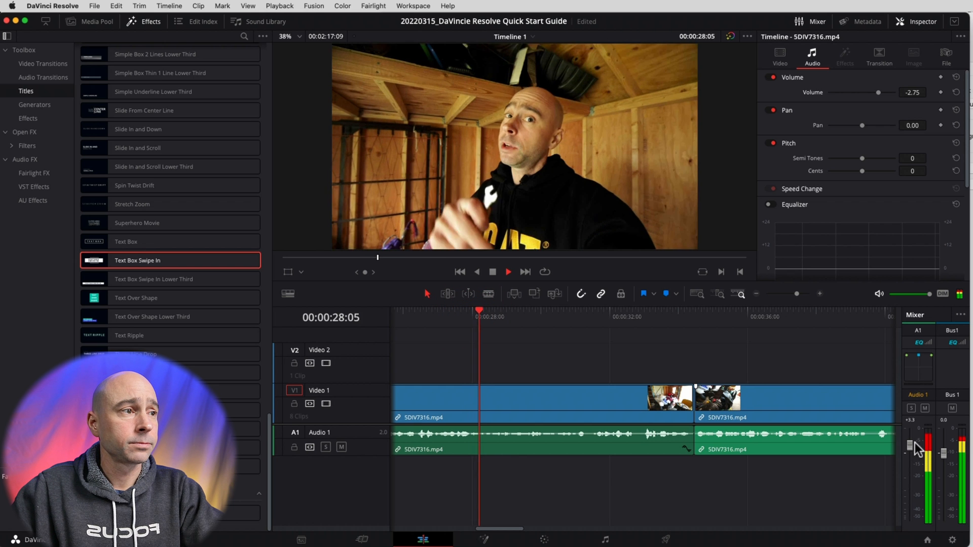
pyautogui.click(509, 271)
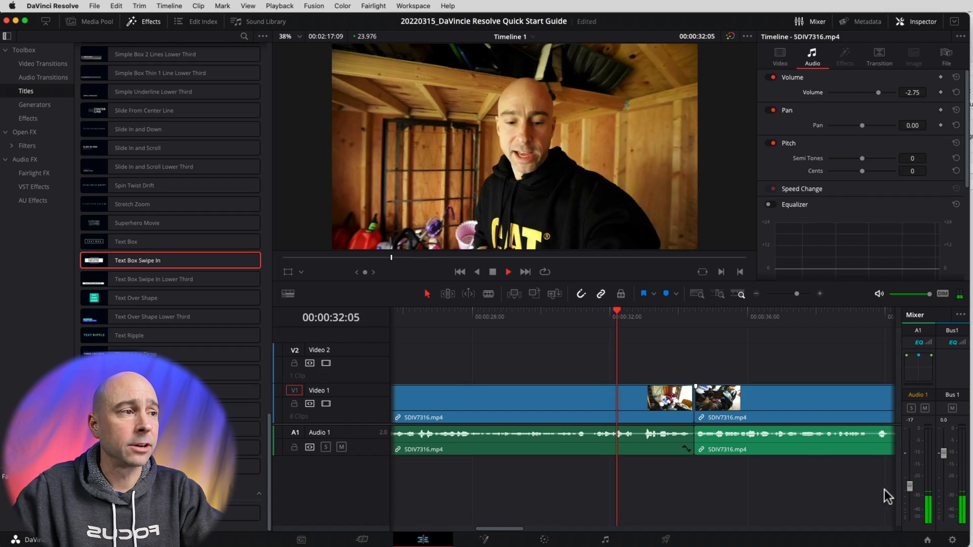
pyautogui.click(33, 173)
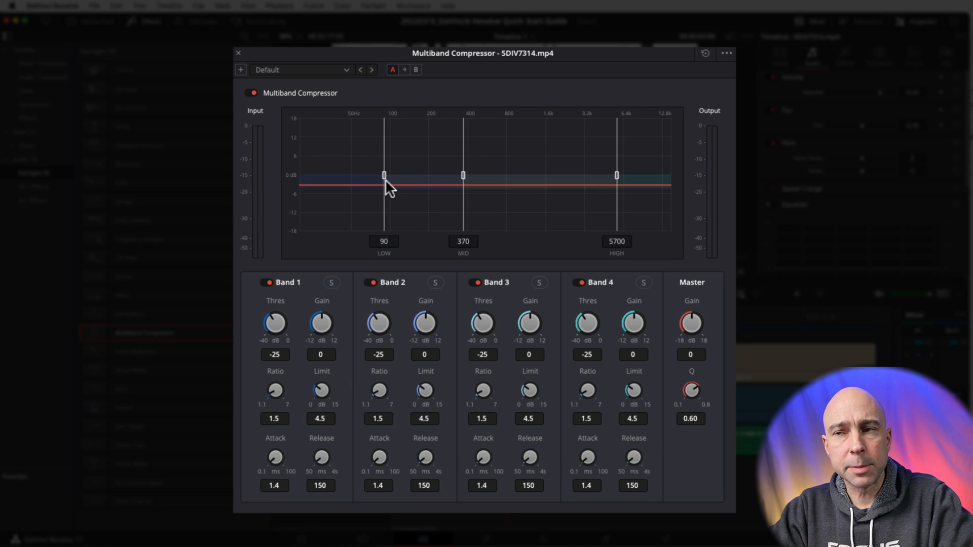
pyautogui.moveTo(614, 365)
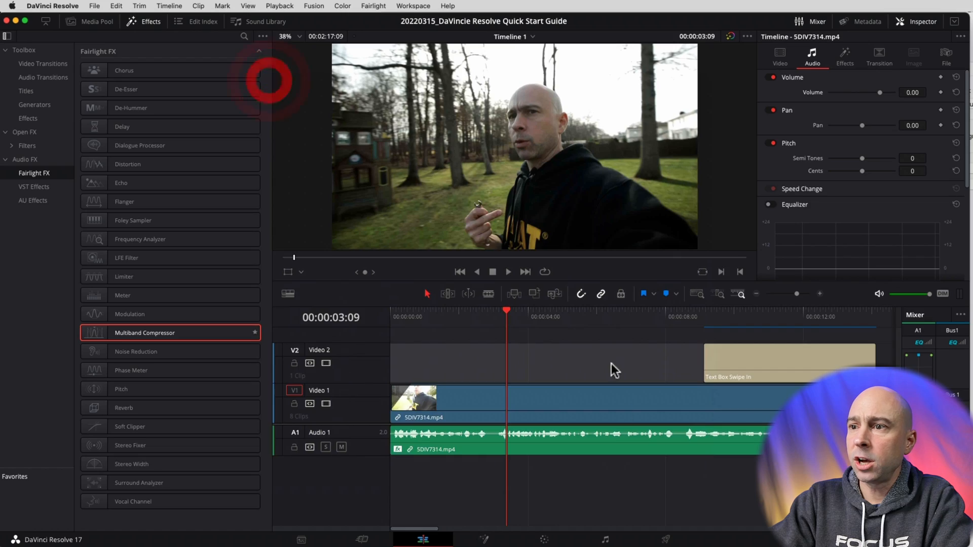
# Step: Switch to the Fairlight audio page
pyautogui.click(599, 539)
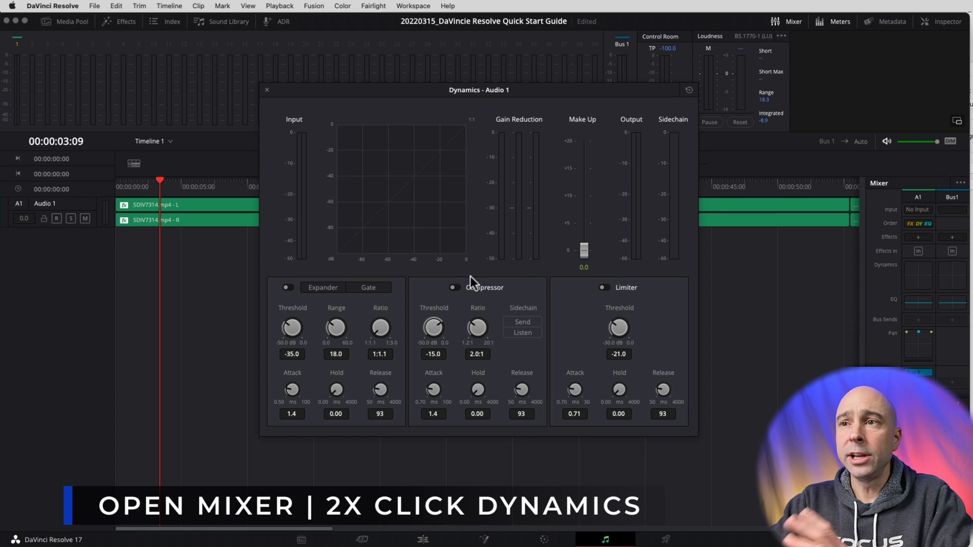
# Step: Enable the Compressor in the Audio 1 Dynamics window
pyautogui.click(451, 296)
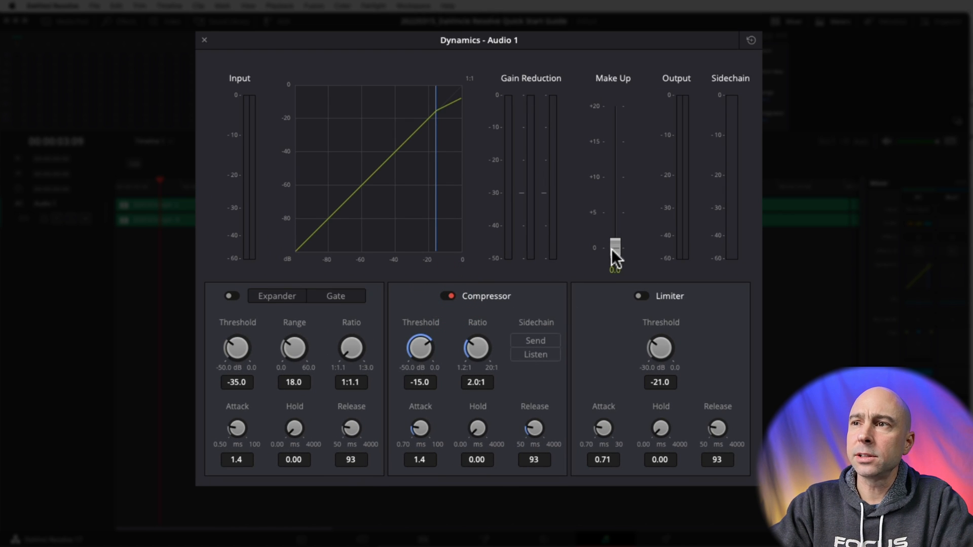
pyautogui.moveTo(627, 264)
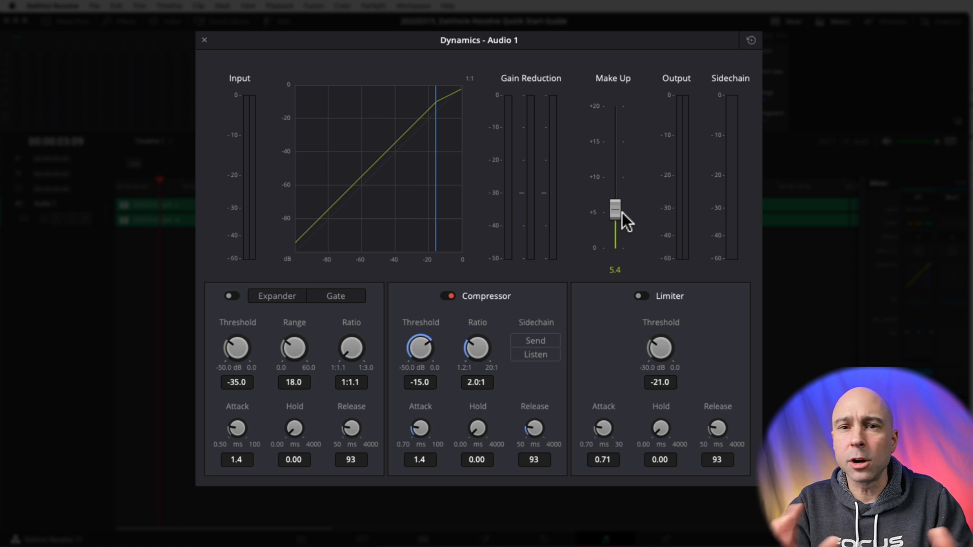
pyautogui.moveTo(621, 222)
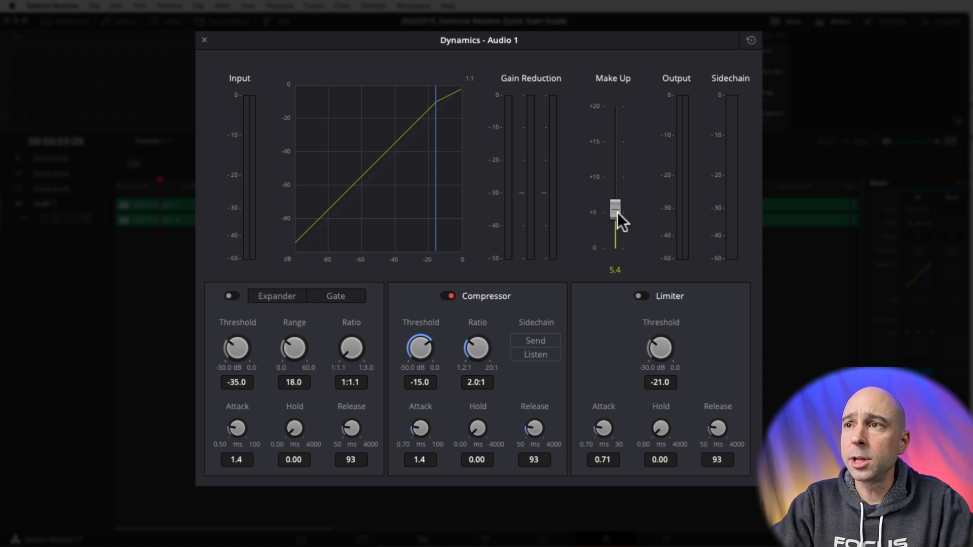